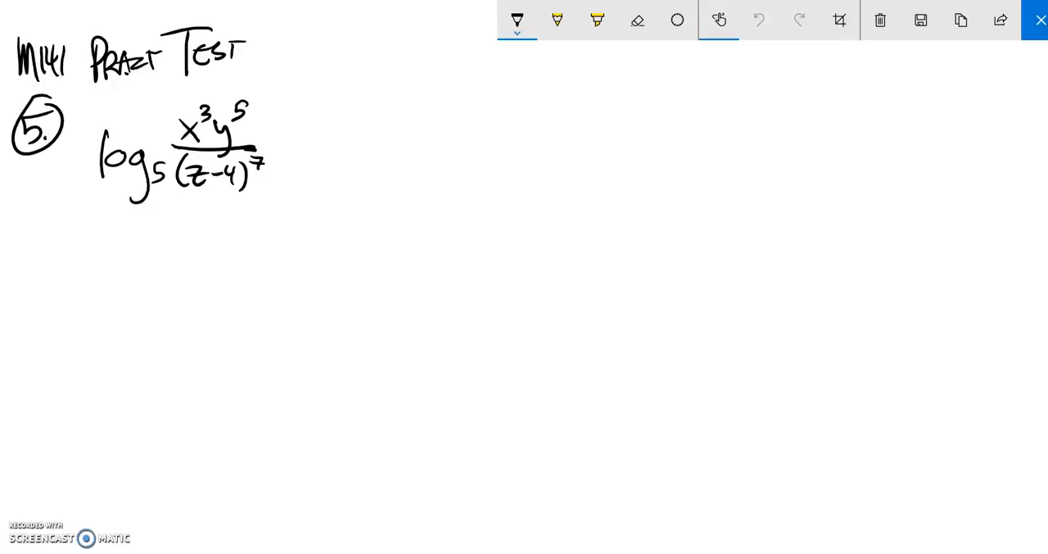
Step: Draw an equals sign after the log base 5 expression and pick the highlighter
drag(291, 135, 310, 160)
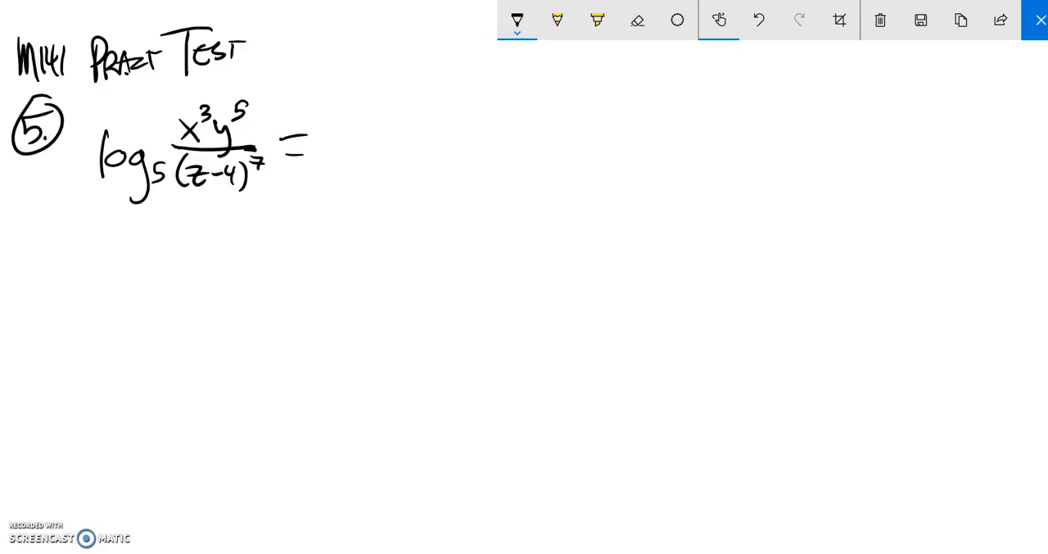
click(597, 20)
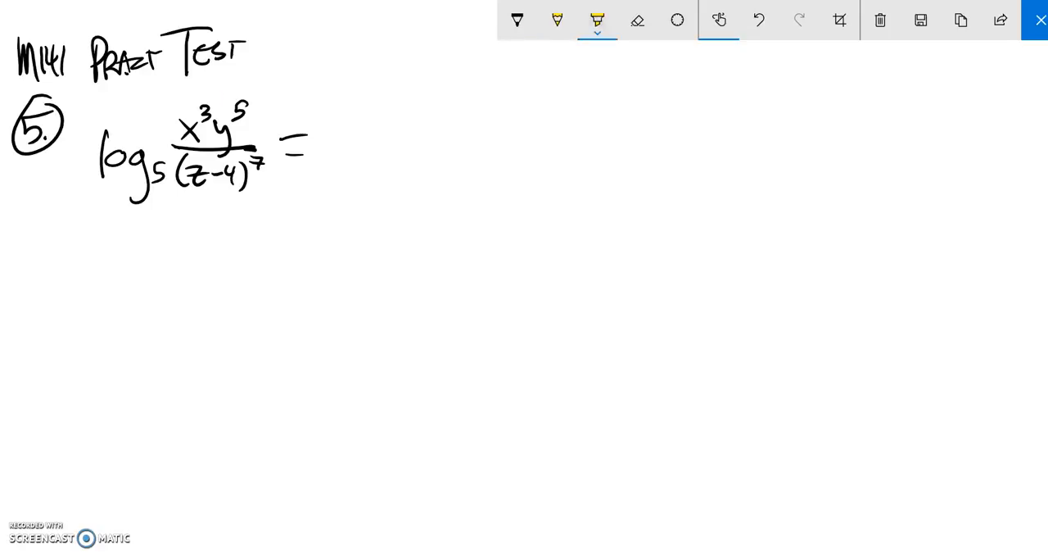
Step: Highlight the numerator x³y⁵ and write the coefficient 3 after the equals sign
drag(160, 144, 262, 90)
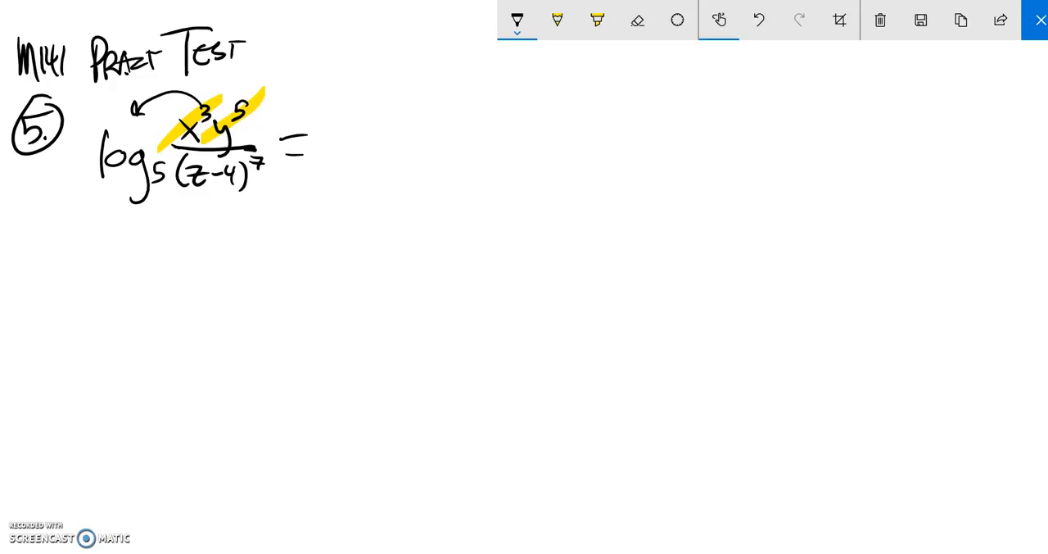
drag(352, 135, 348, 163)
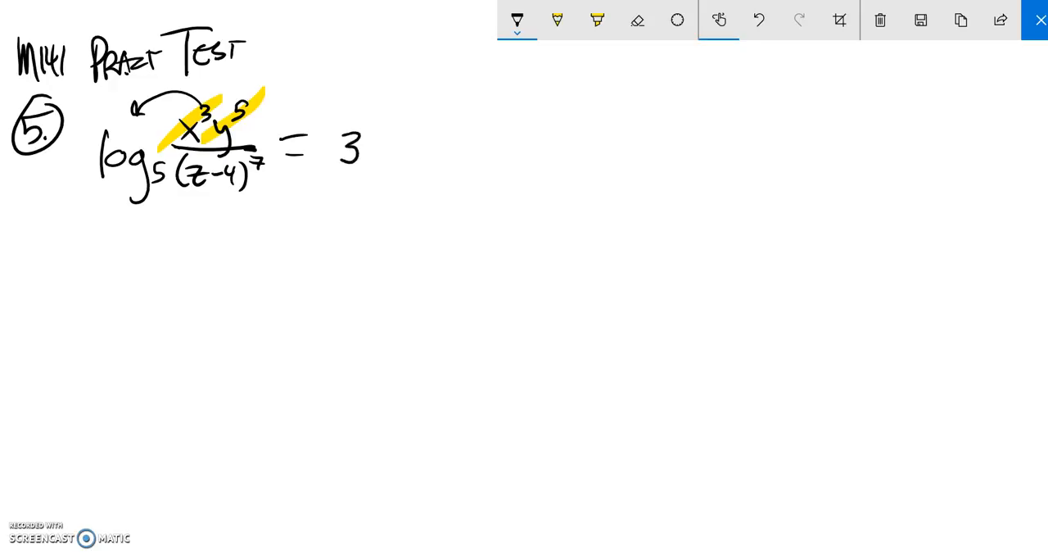
Step: Write 'log₅x + 5log₅y' after the 3 on the right side
drag(368, 147, 442, 164)
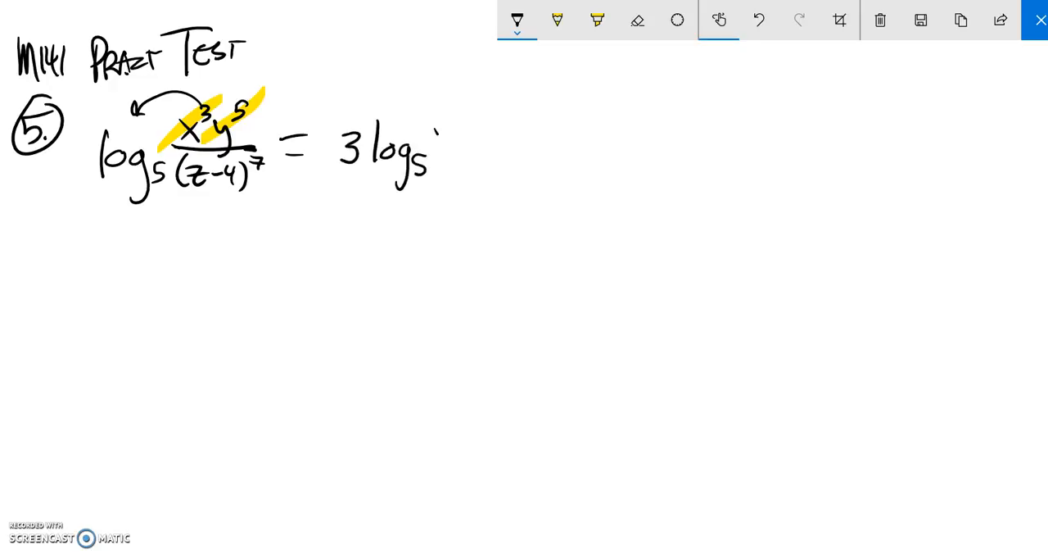
drag(442, 151, 454, 144)
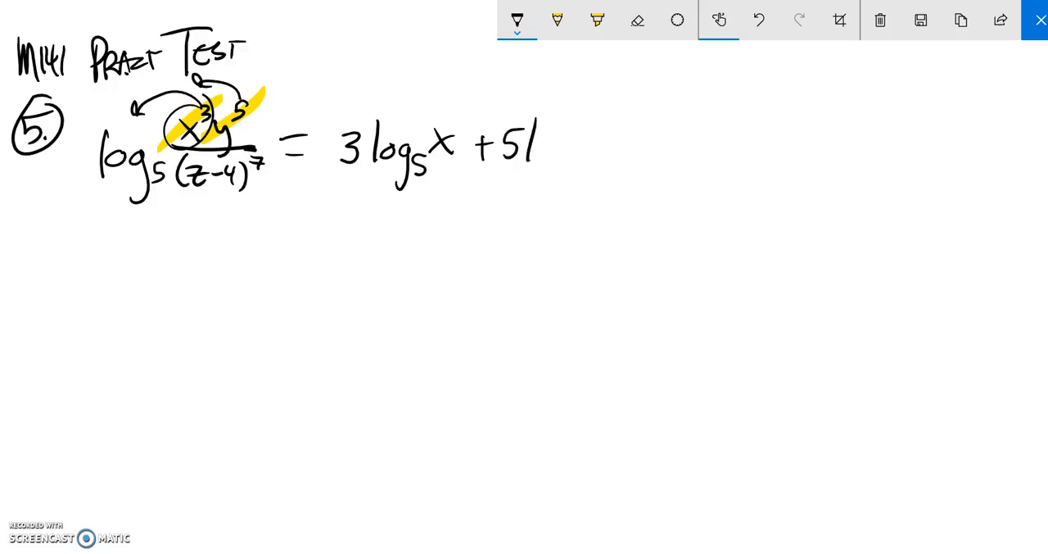
drag(524, 155, 573, 160)
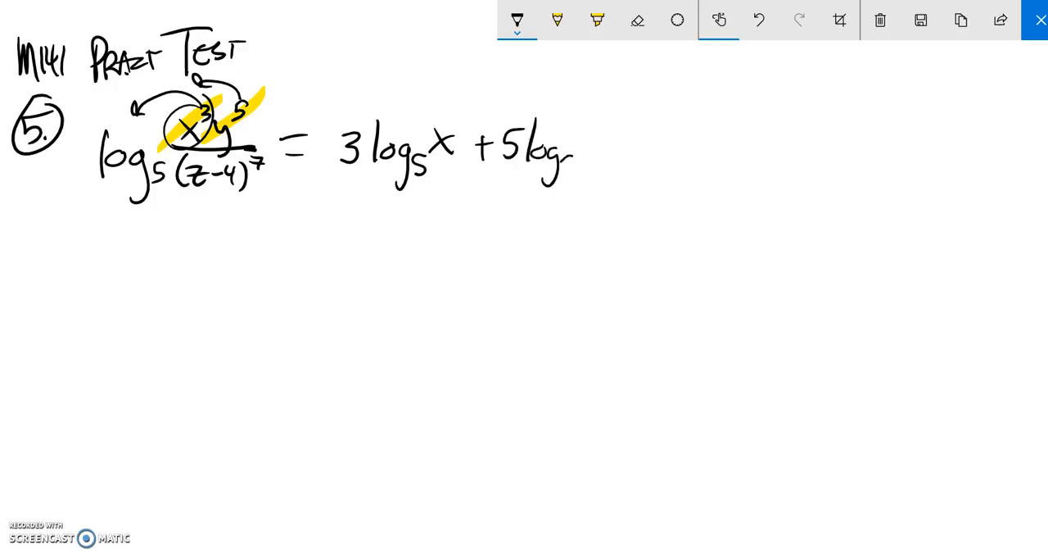
drag(561, 164, 593, 151)
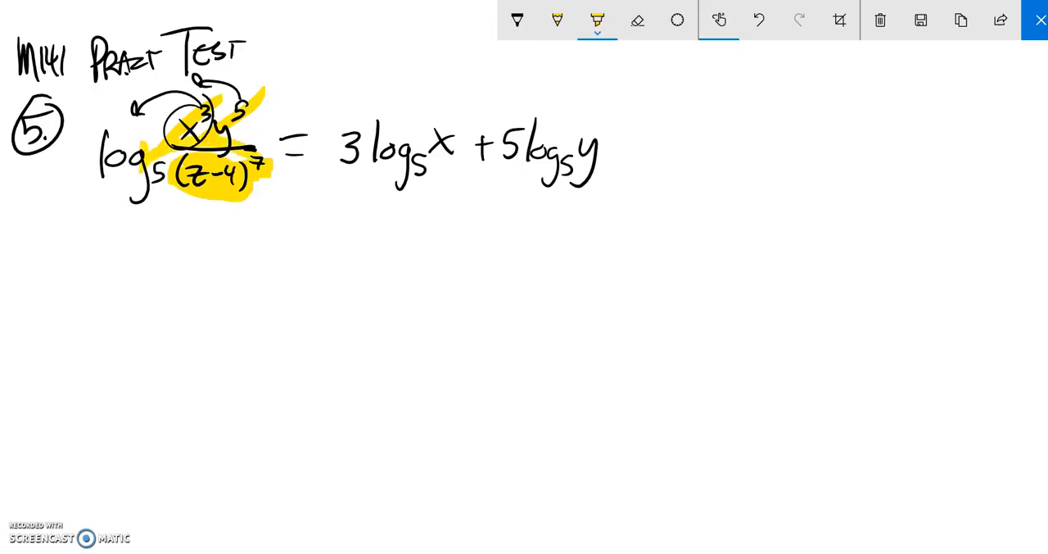
Step: With the ballpoint pen, append − 7log₅(z−4) to complete the expanded answer
click(516, 20)
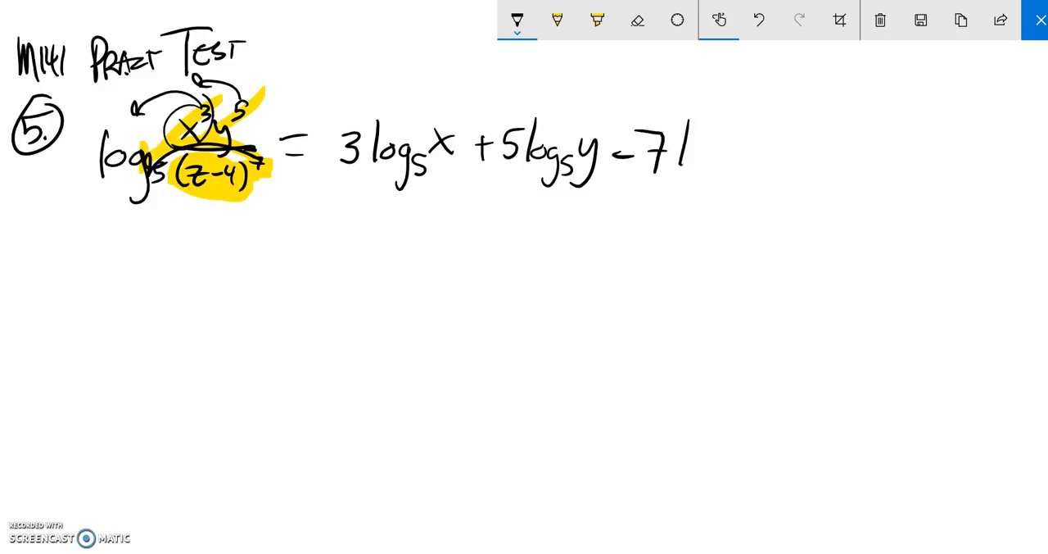
drag(680, 151, 753, 156)
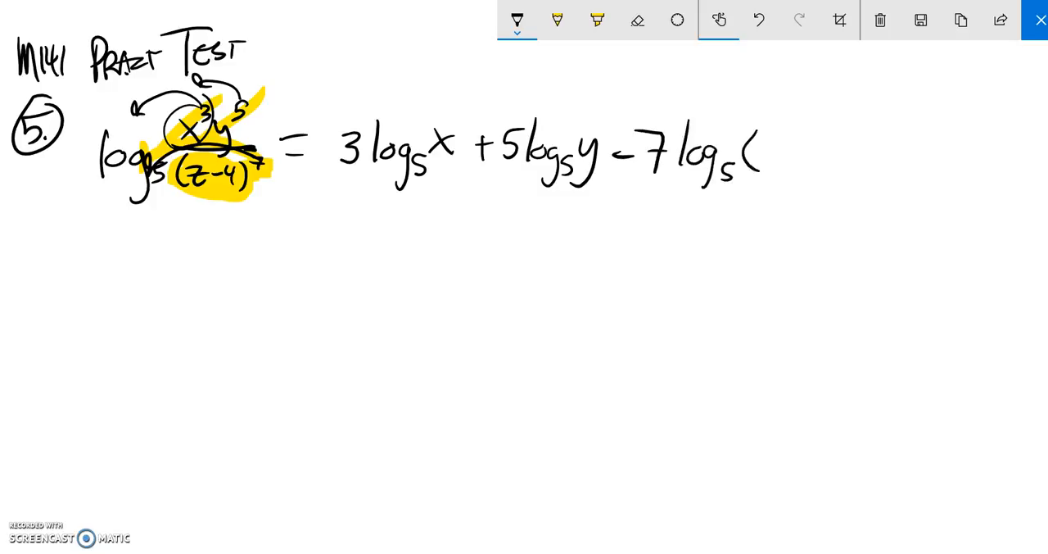
drag(762, 152, 794, 152)
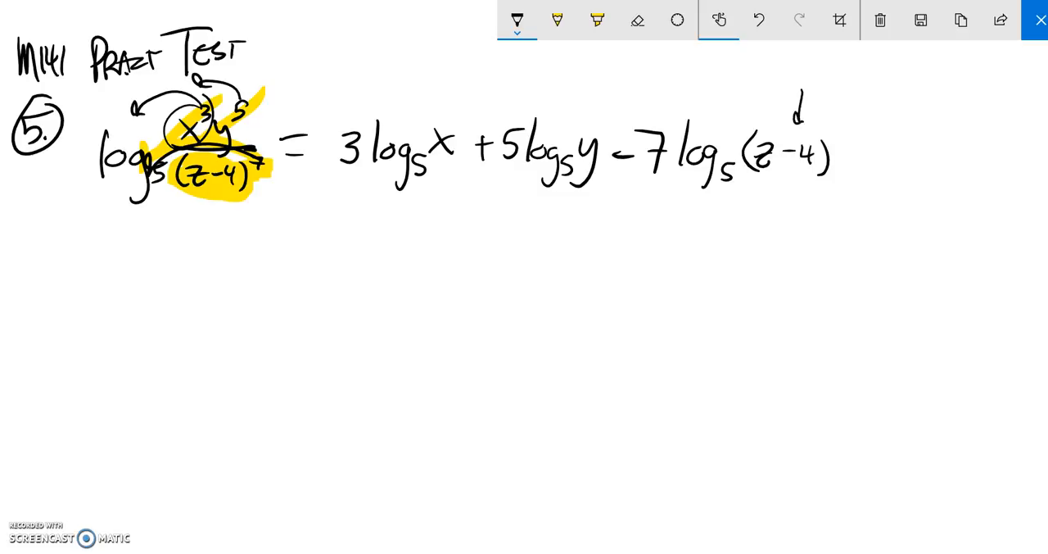
drag(327, 99, 852, 246)
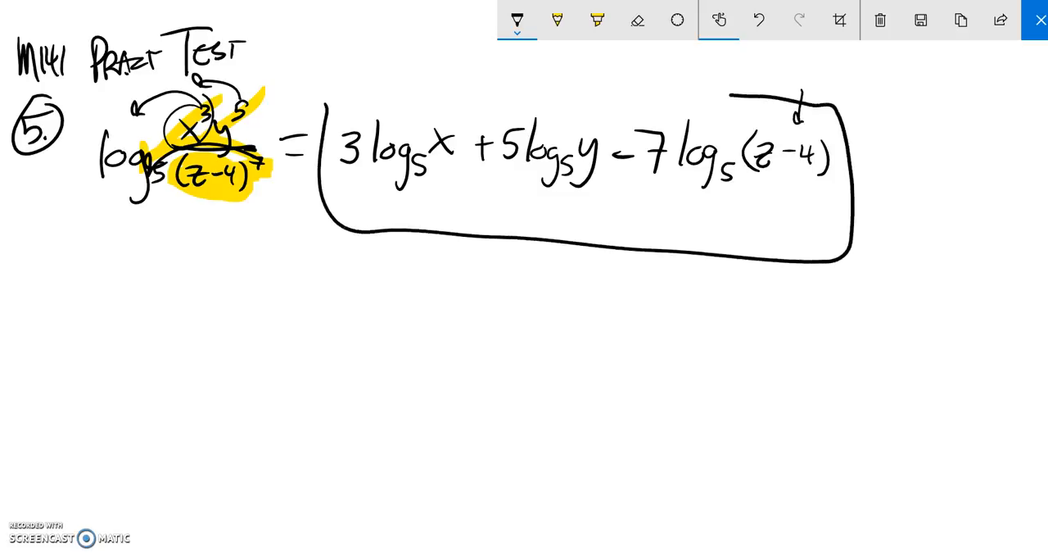